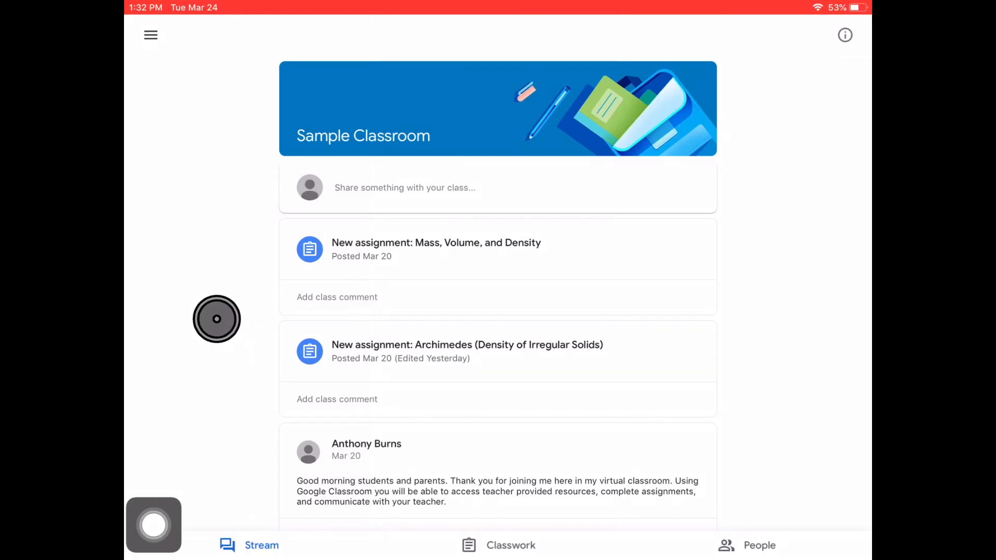
Open the Archimedes assignment's PDF attachment and scroll through the article and its questions.
click(467, 351)
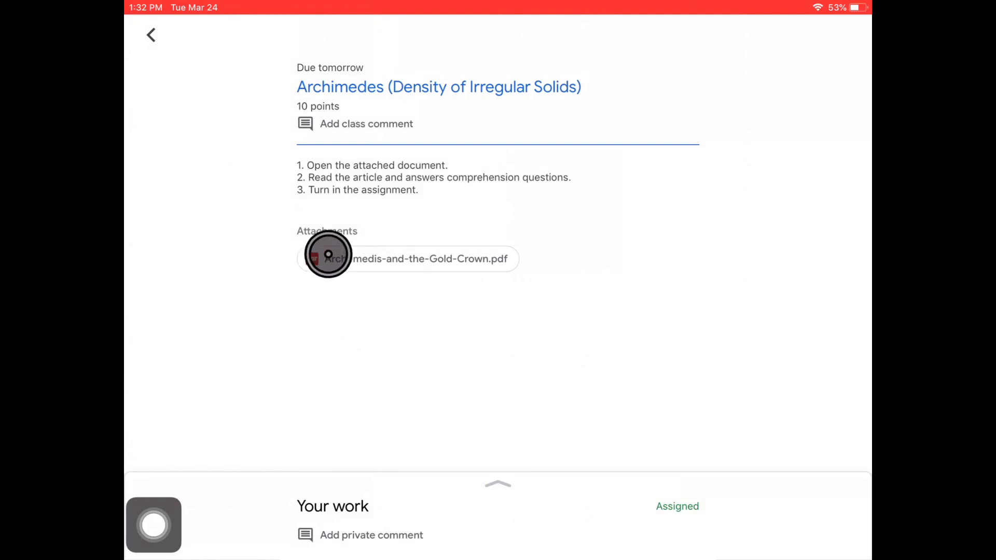
click(406, 258)
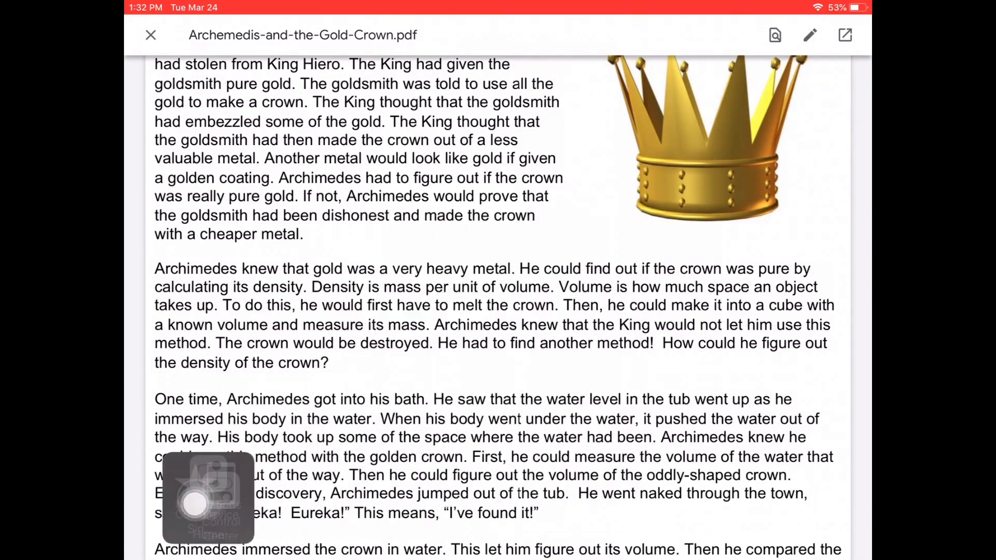
scroll(down, 3)
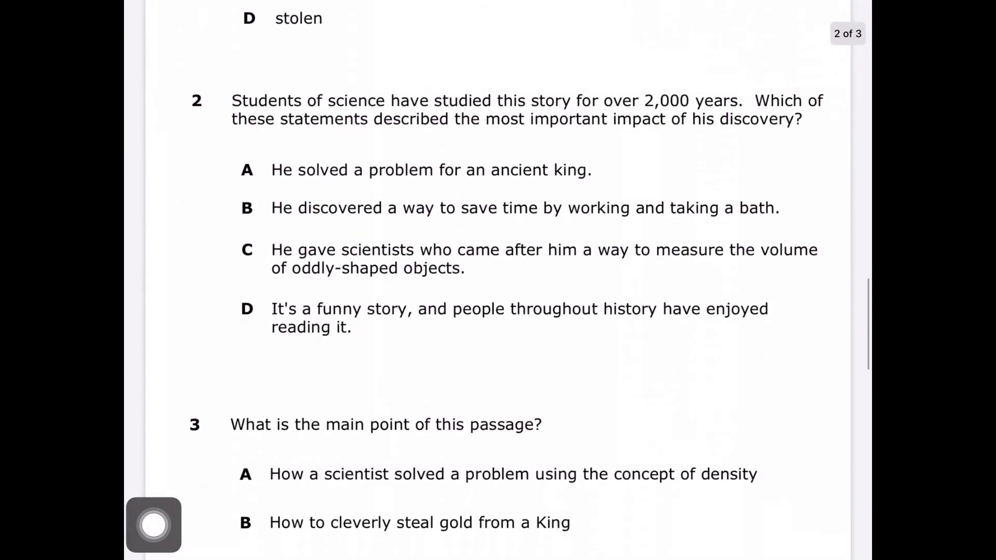
scroll(up, 3)
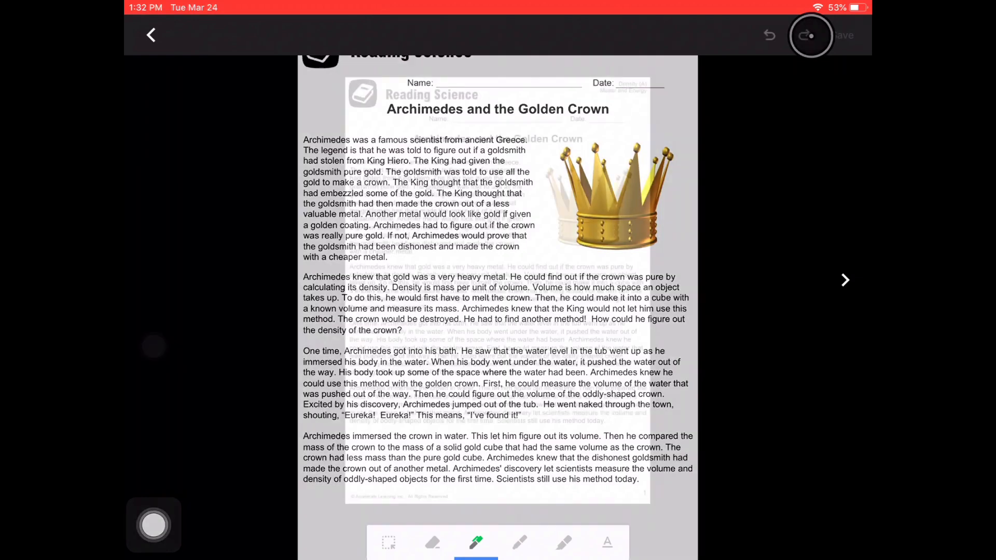
Enter markup mode and view the questions page, then return to the article page.
click(809, 35)
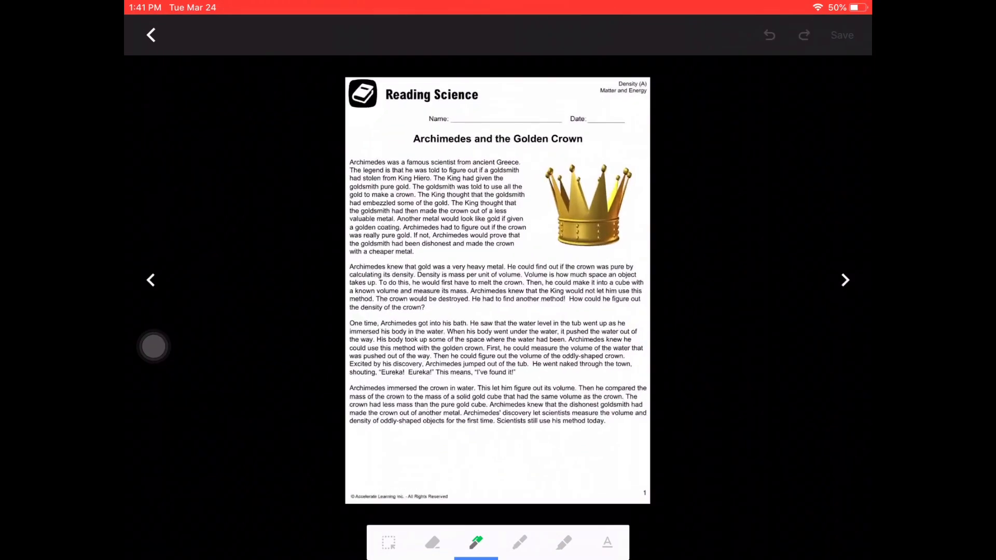
click(845, 280)
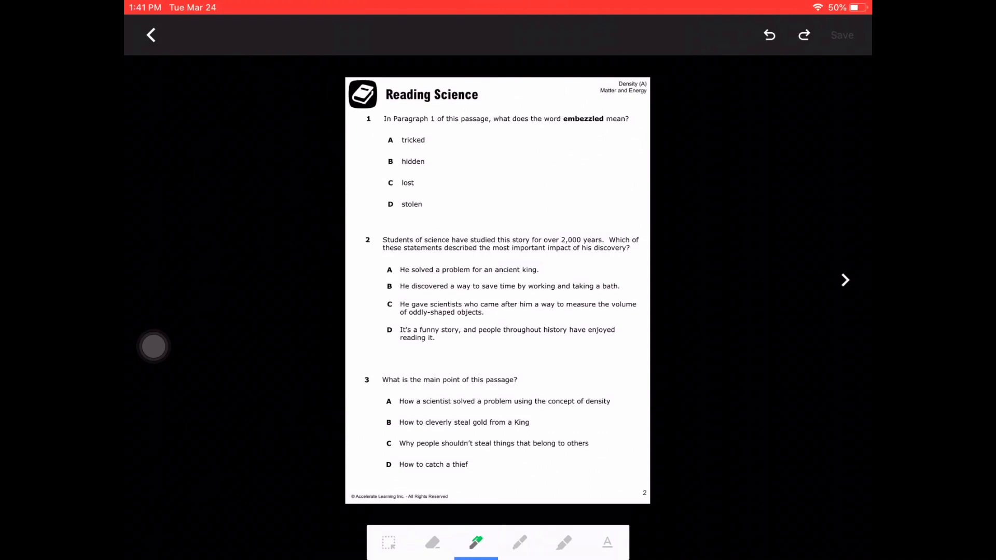
click(151, 35)
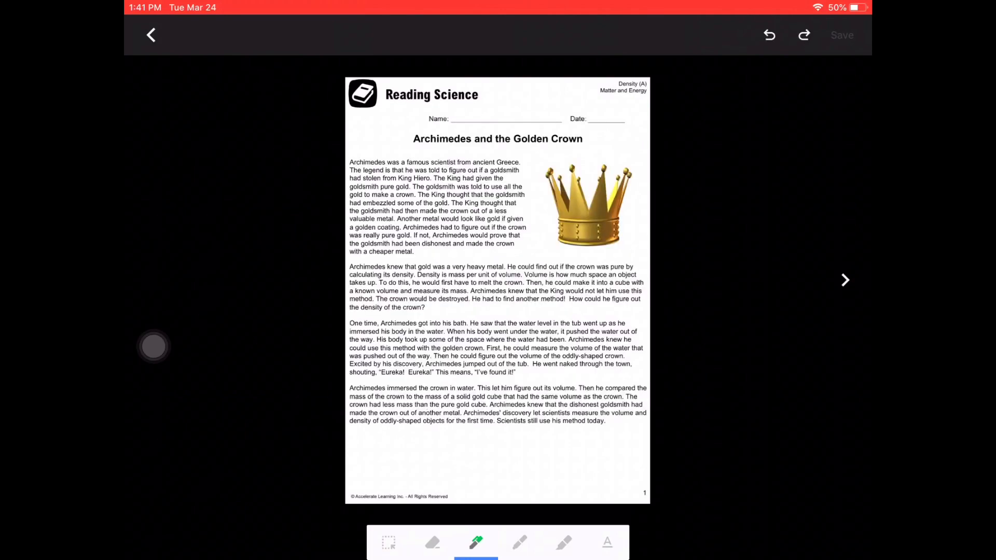
Try the eraser and highlighter, then choose blue from the colour palette.
click(432, 543)
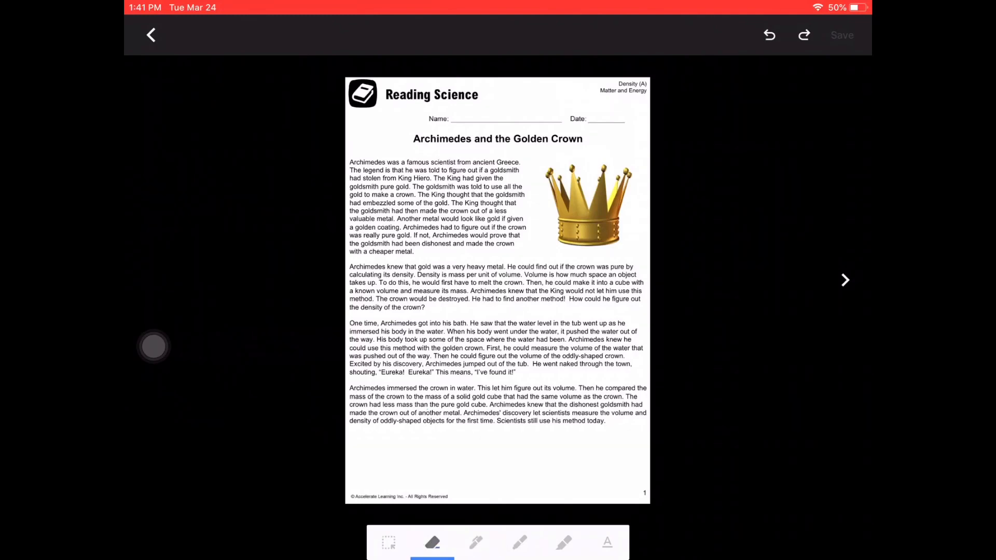
click(476, 543)
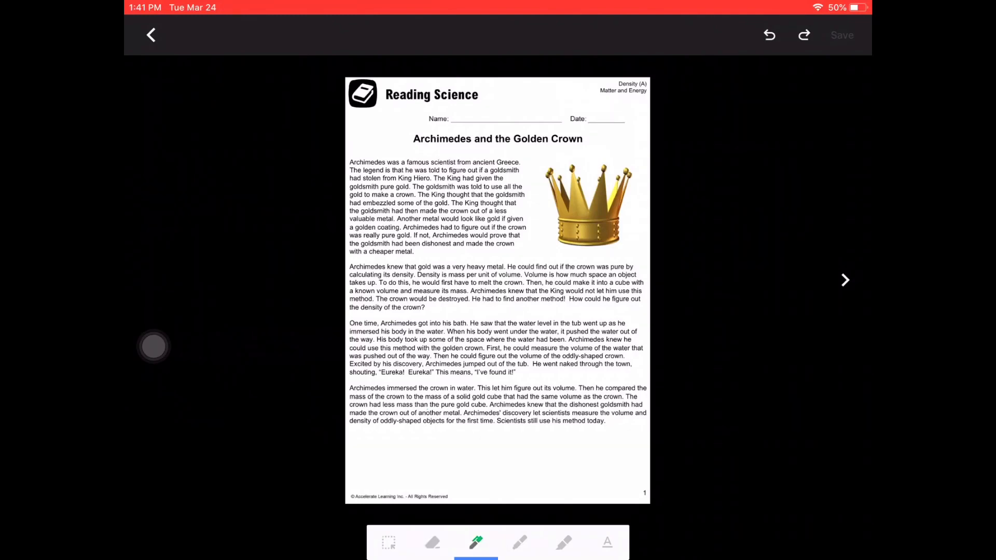
click(563, 543)
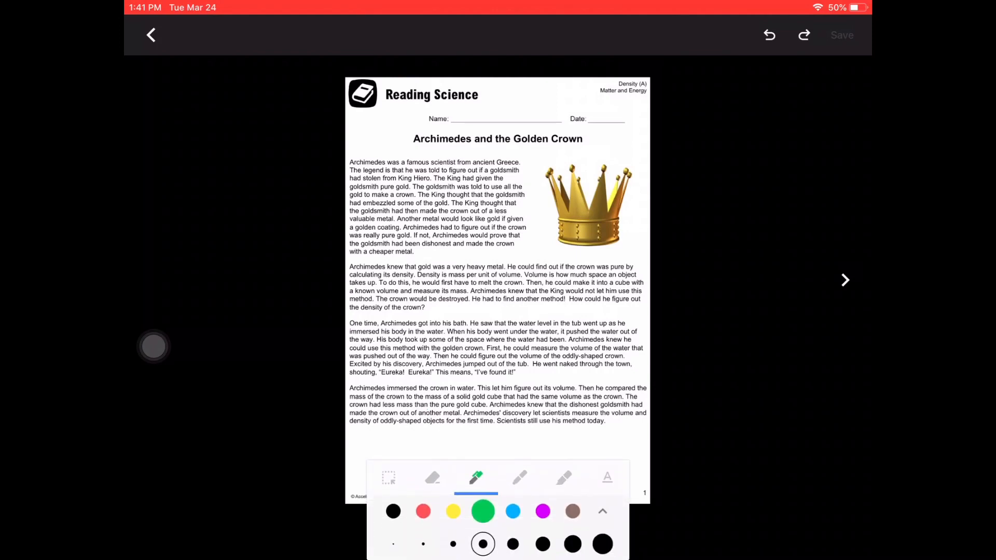
click(513, 511)
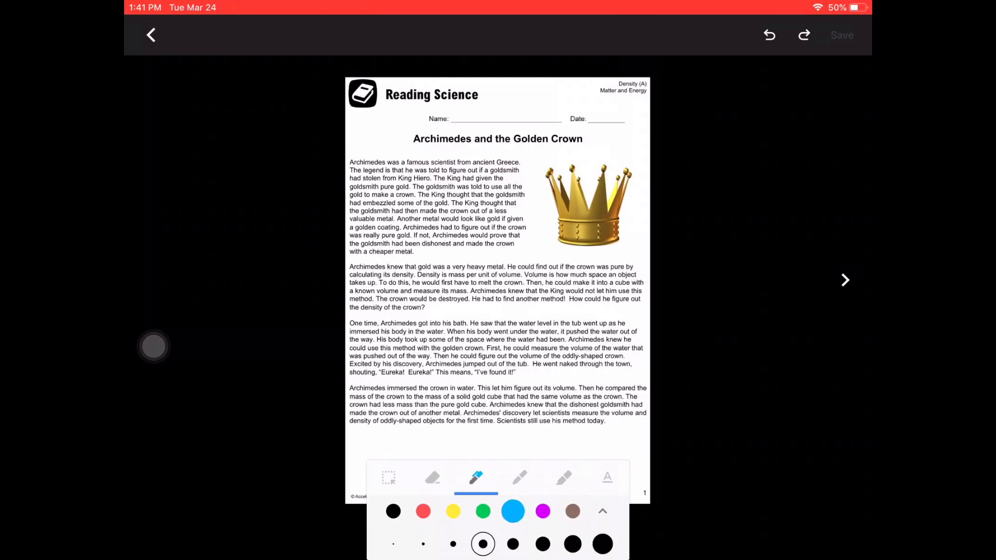
click(393, 544)
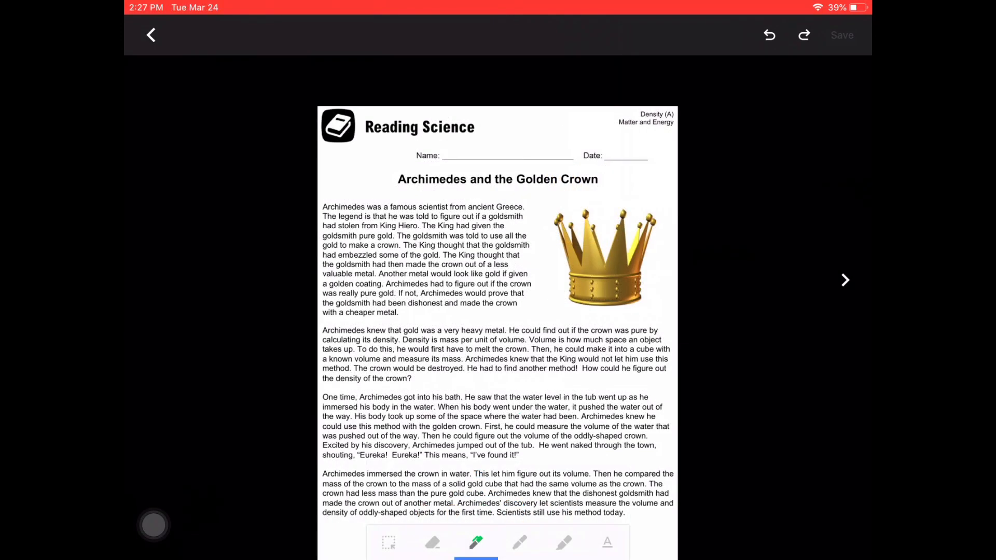
Highlight the legend and embezzlement sentences in pink and blue, circle 'stolen' in green, and go to page 2.
click(563, 543)
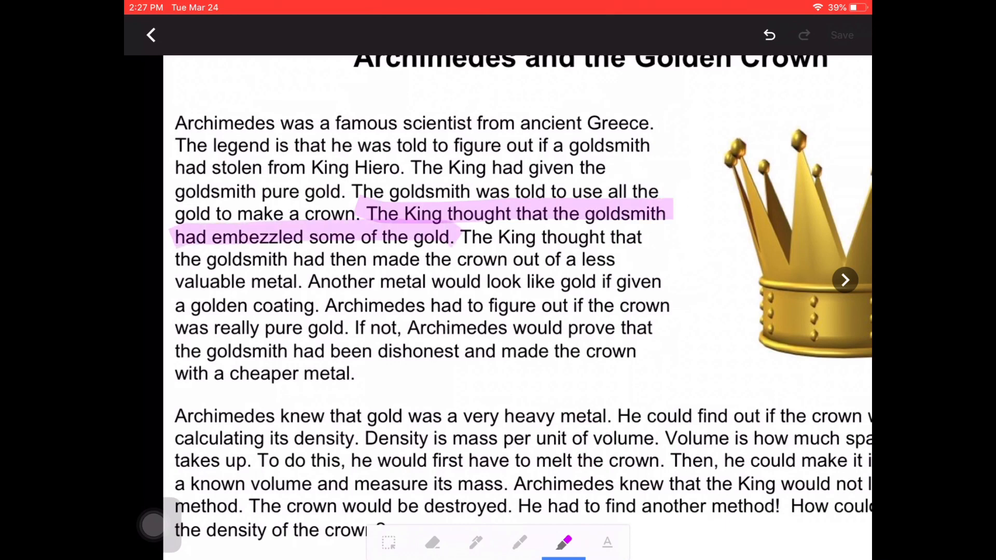
click(563, 543)
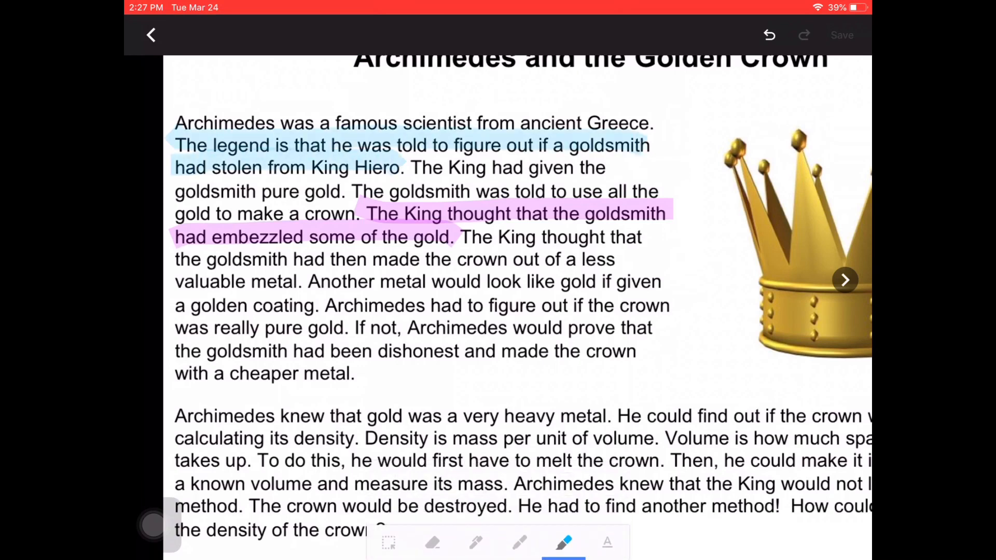
click(475, 543)
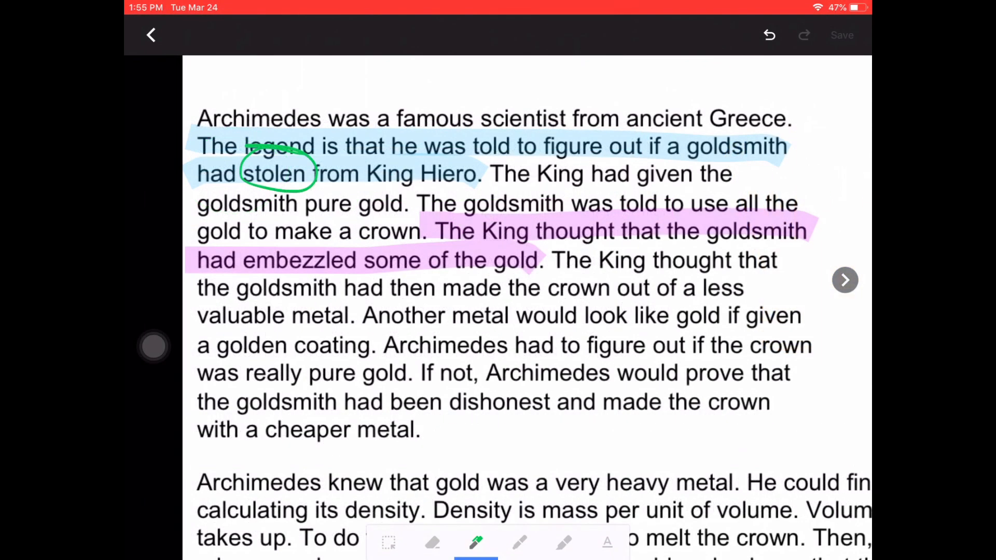
scroll(up, 3)
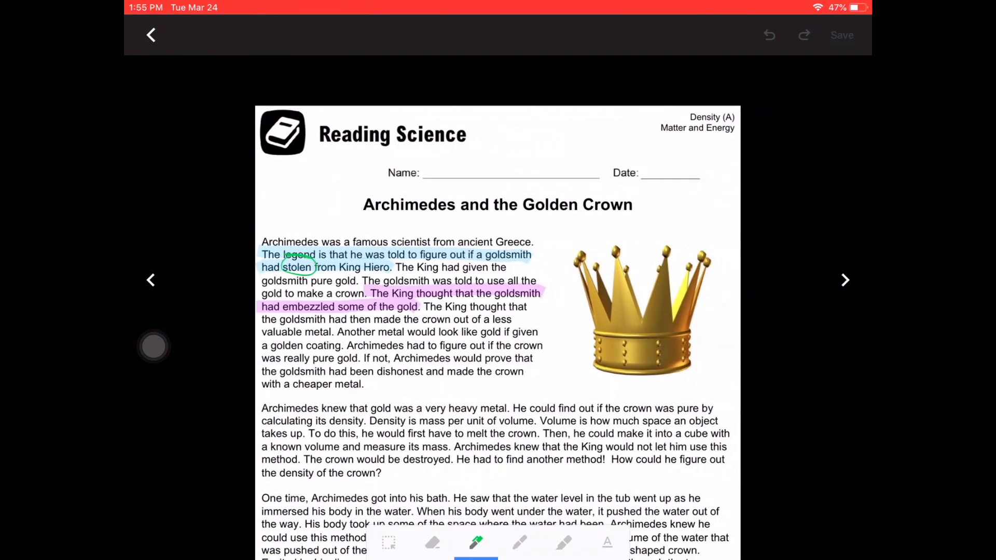
click(845, 280)
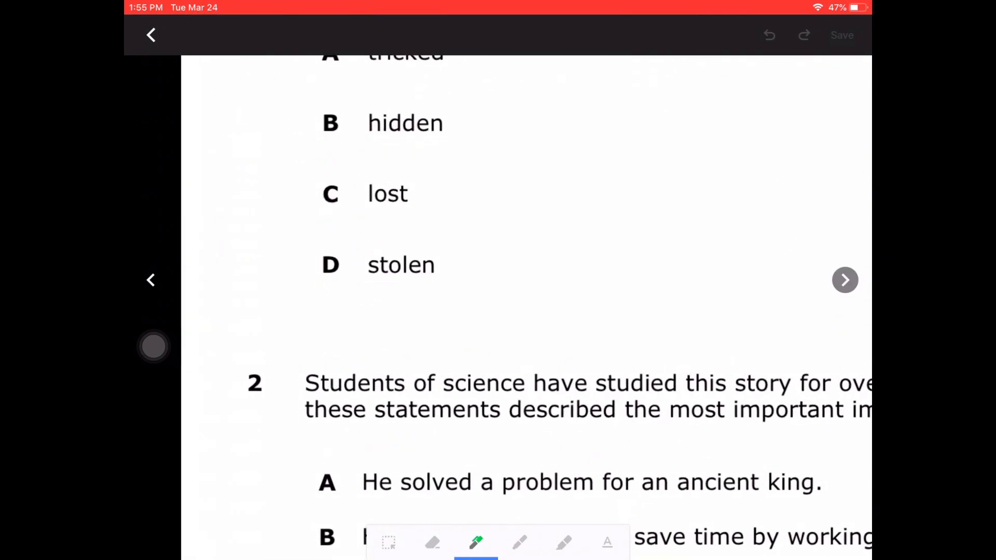
Circle option D on question 1 in blue and save the edited PDF.
click(476, 542)
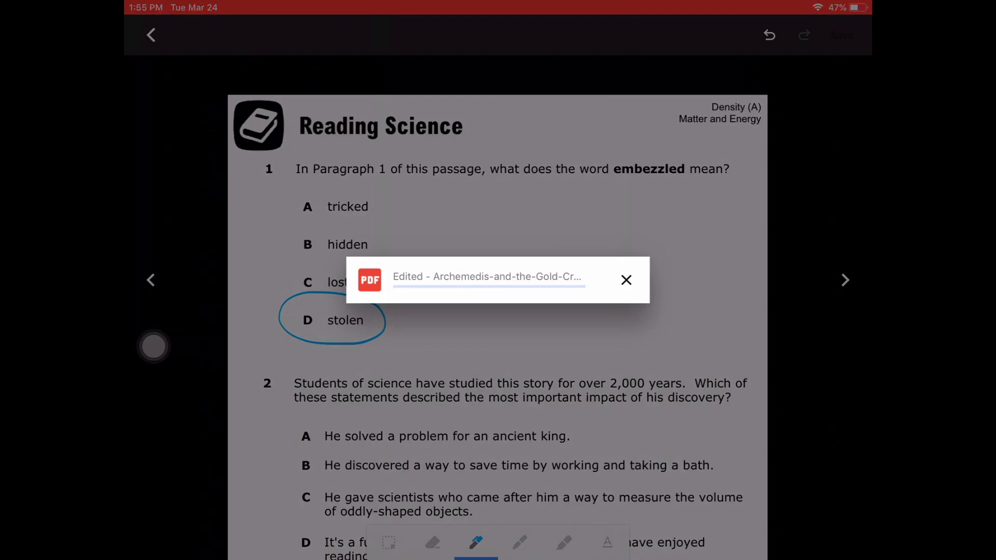
click(625, 280)
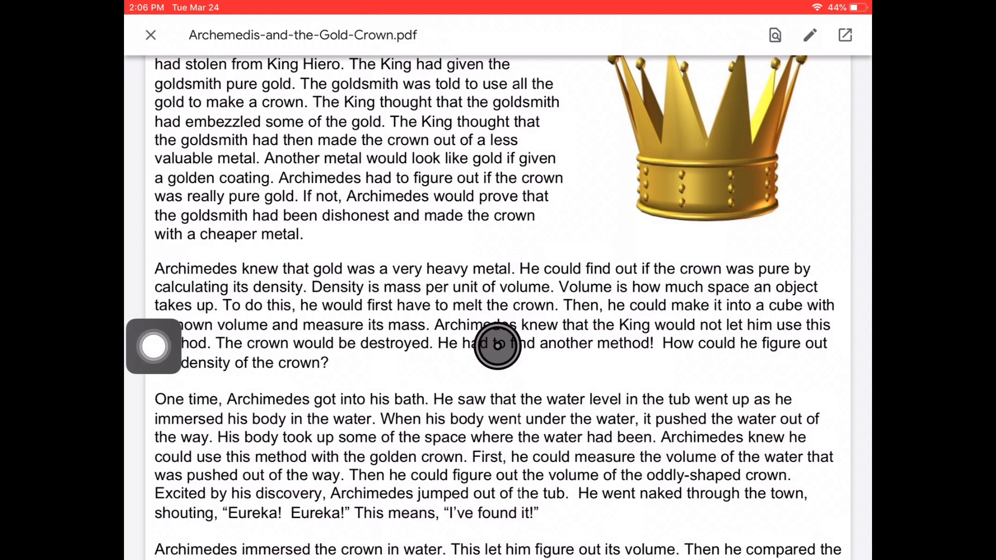
mouse_move(244, 247)
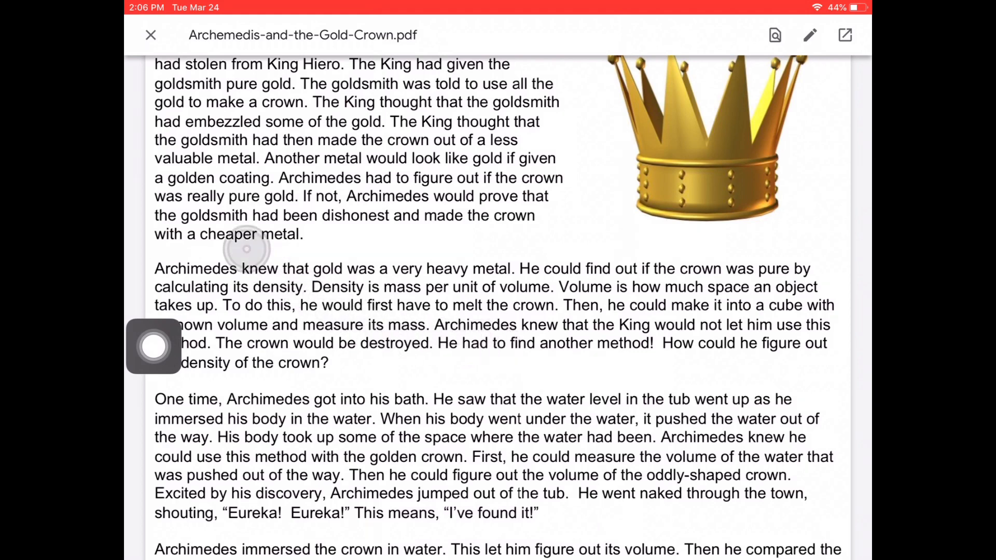
Return to the assignment and open Edited - Archemedis-and-the-Gold-Crown.pdf in the annotation viewer.
click(150, 35)
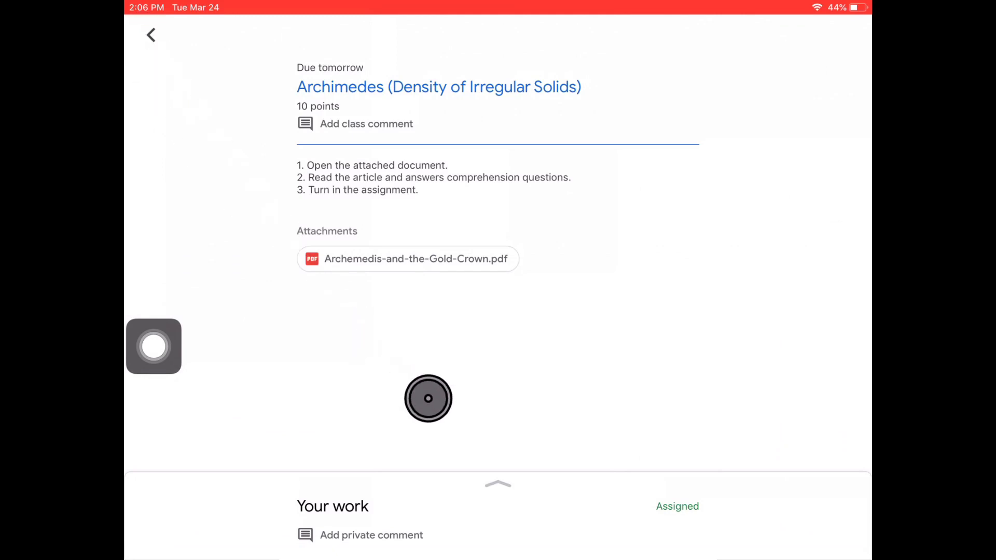
mouse_move(504, 489)
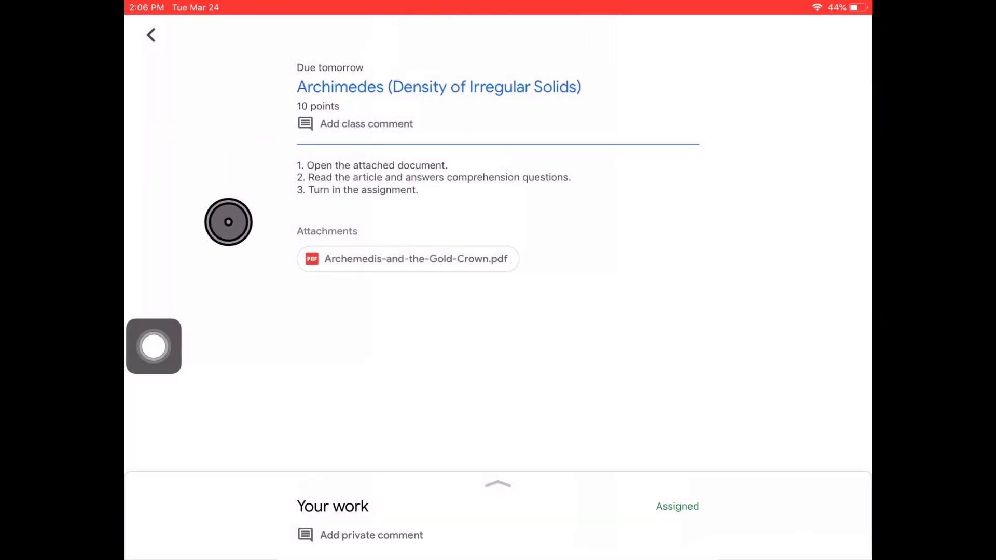
mouse_move(258, 258)
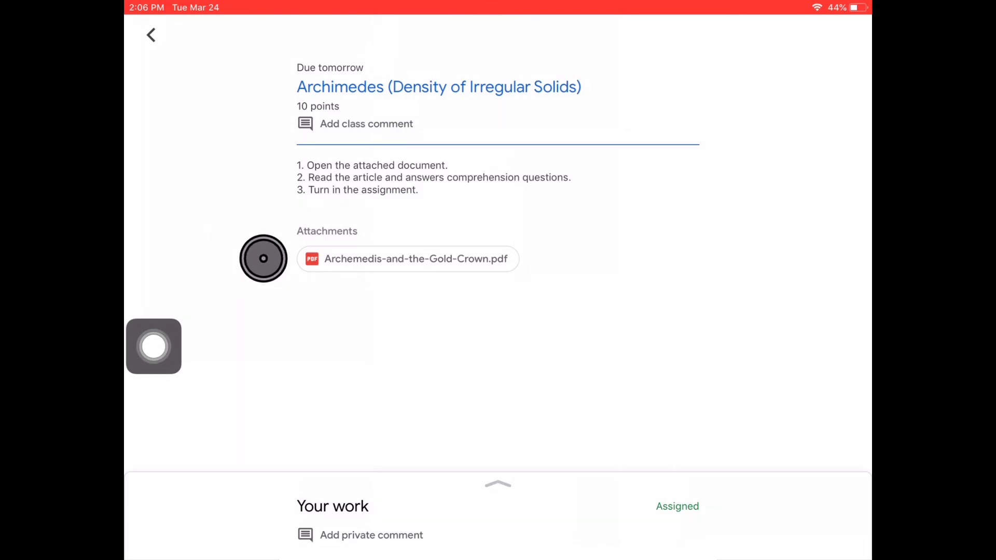
mouse_move(492, 491)
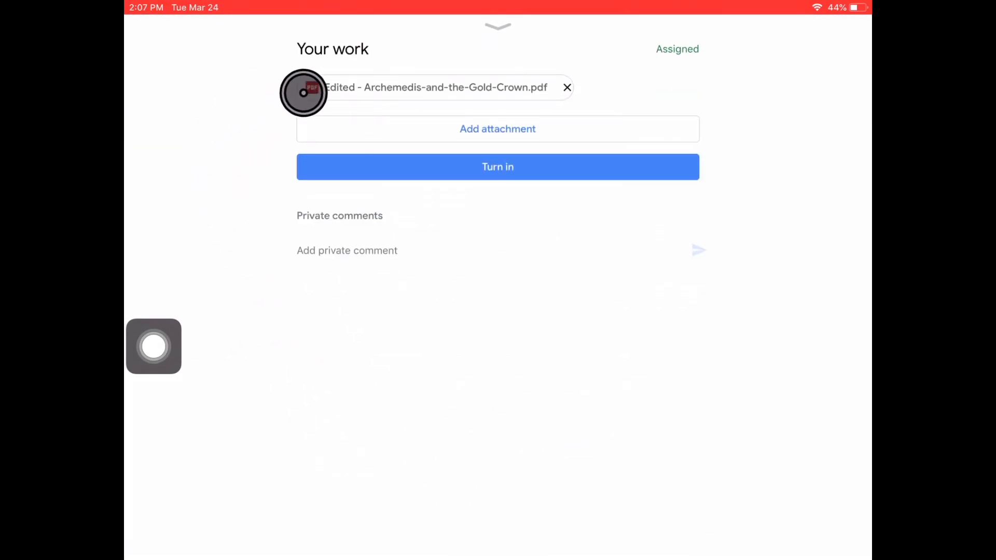
click(311, 87)
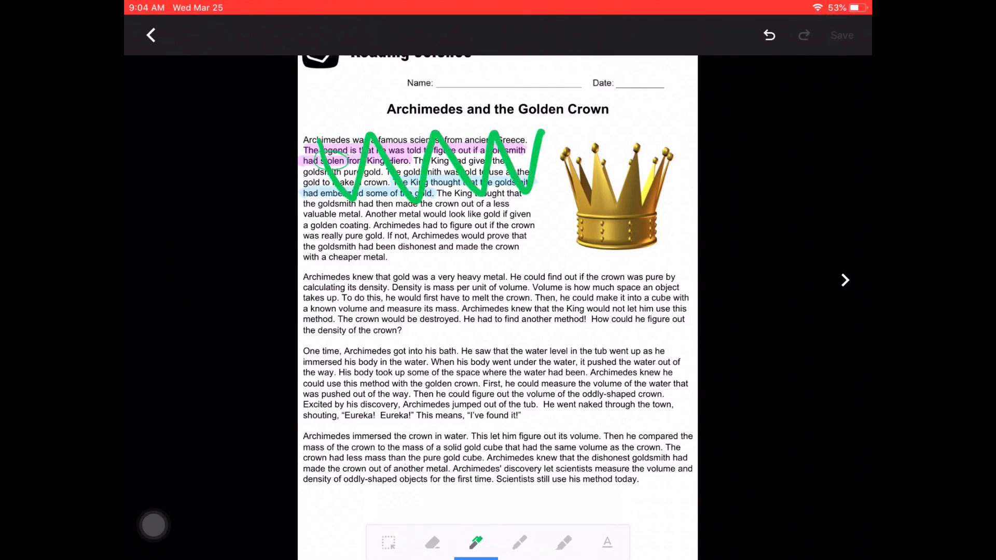
On the questions page, erase the circle around D, circle B, and return to the Sample Classroom stream.
click(432, 543)
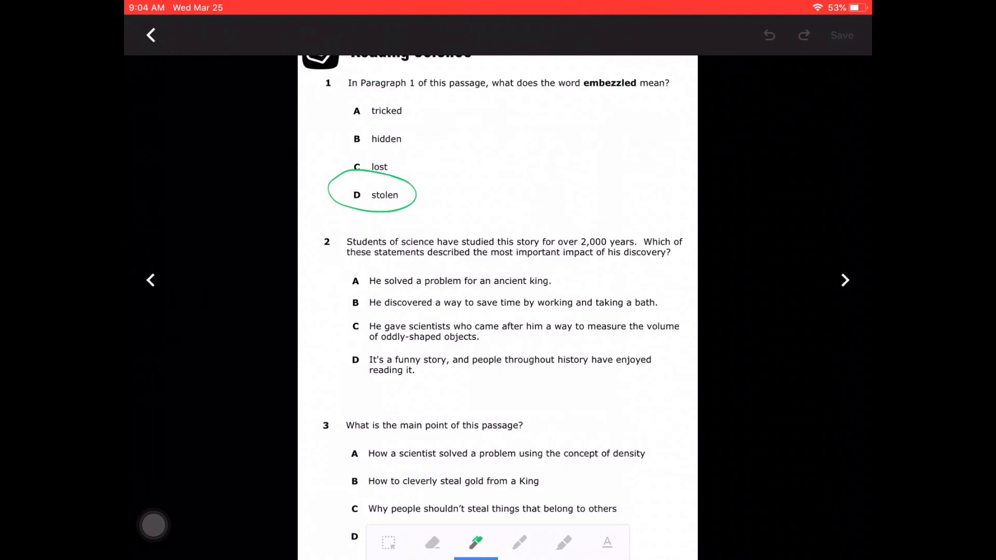
click(475, 543)
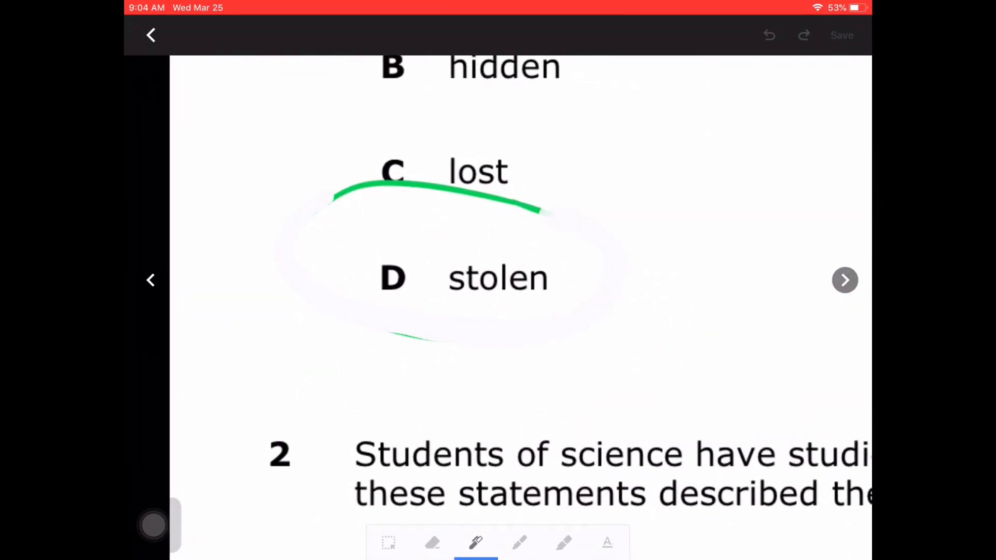
click(769, 34)
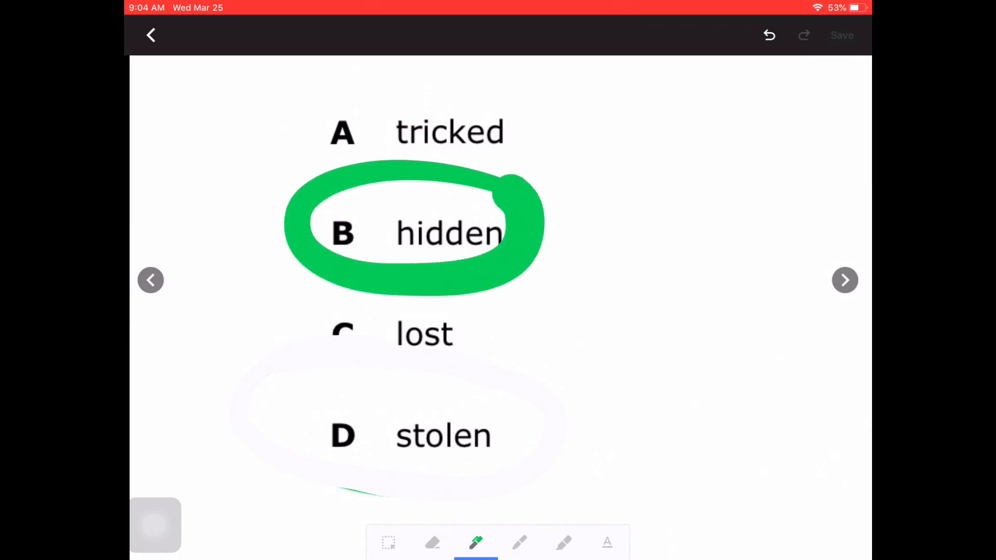
click(841, 34)
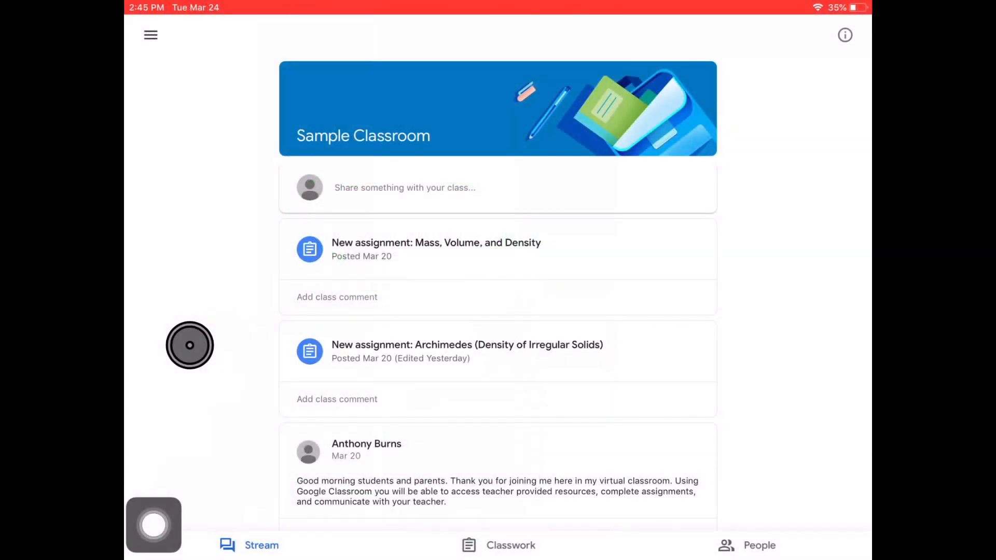
Open the Archimedes (Density of Irregular Solids) assignment from the stream to view Your work.
click(466, 345)
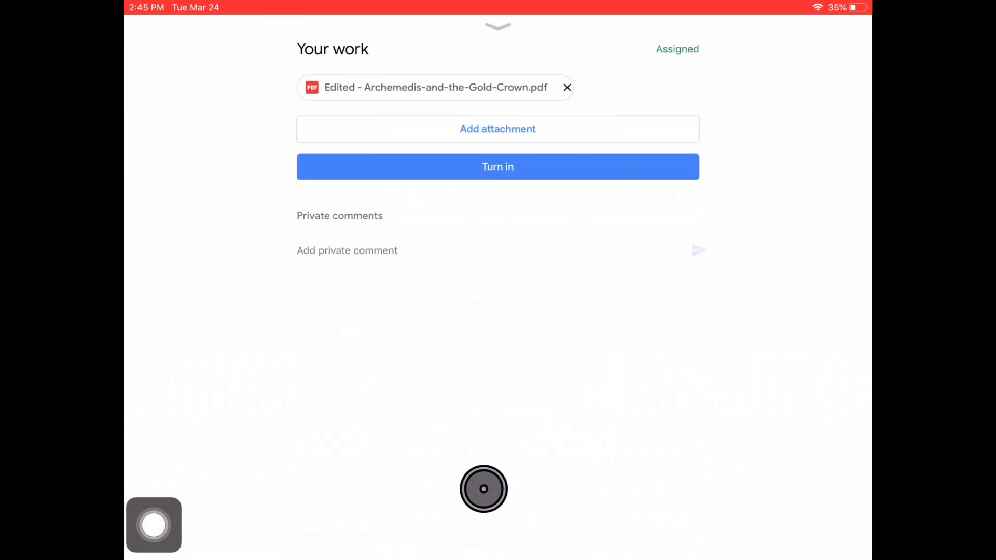
mouse_move(237, 195)
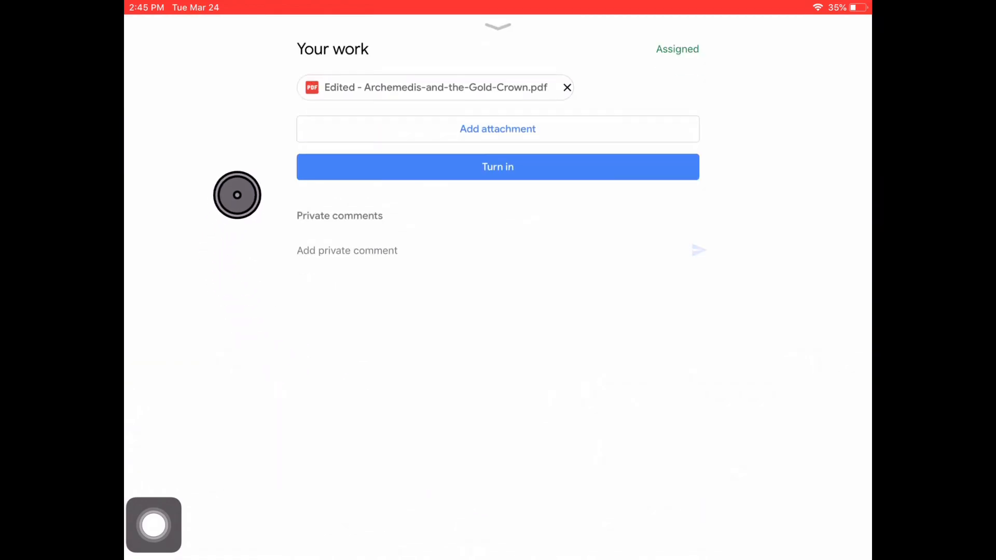
mouse_move(255, 168)
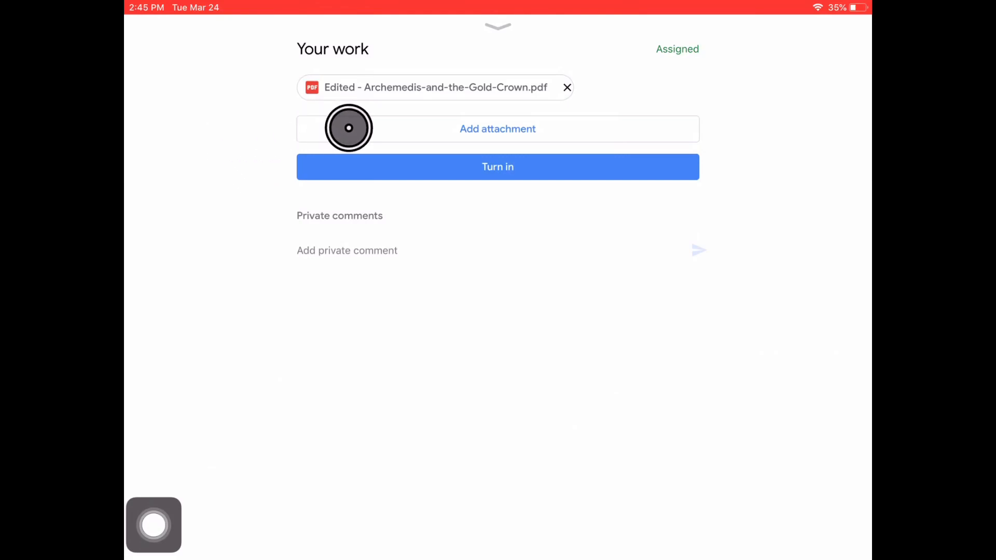
Add the crown screenshot from Screenshots as a photo attachment beside the edited PDF.
click(498, 128)
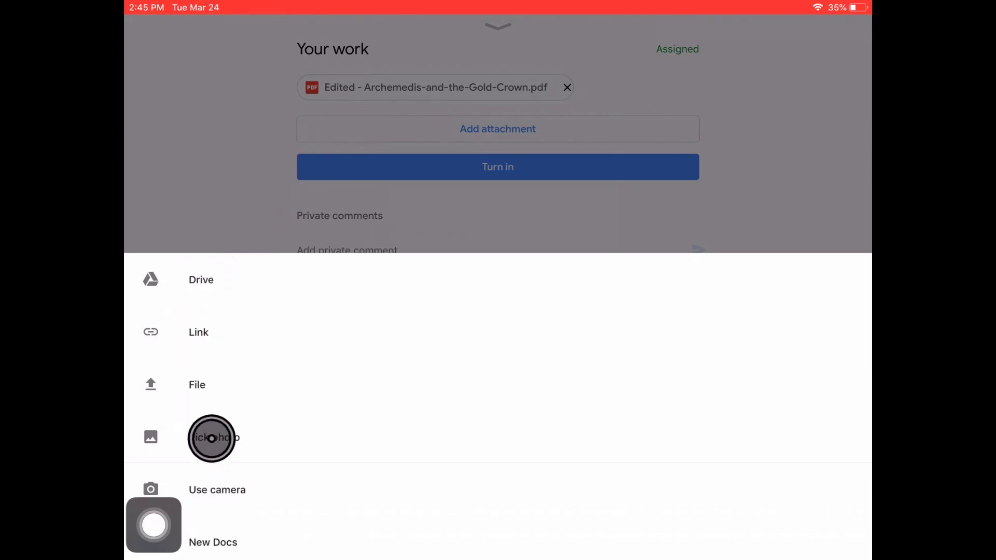
click(213, 436)
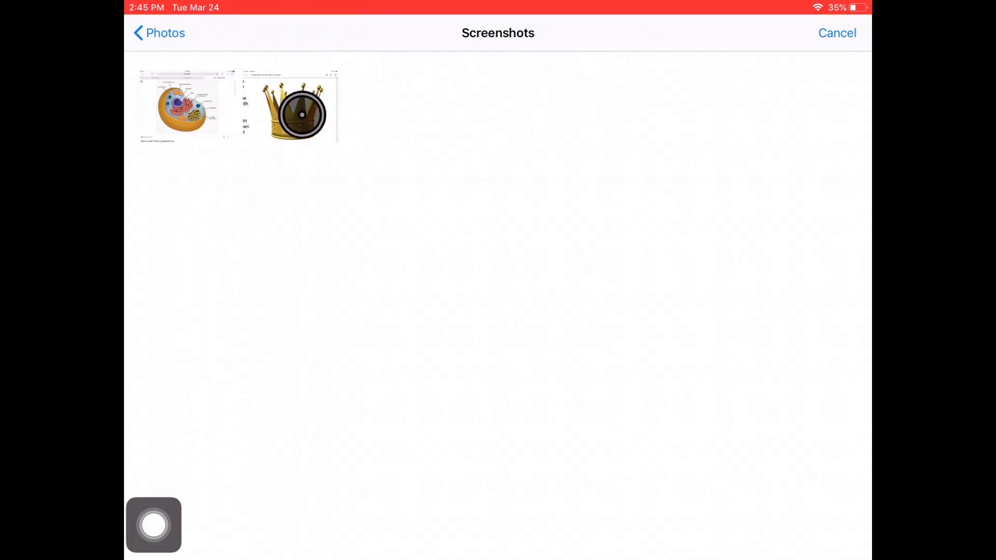
click(289, 105)
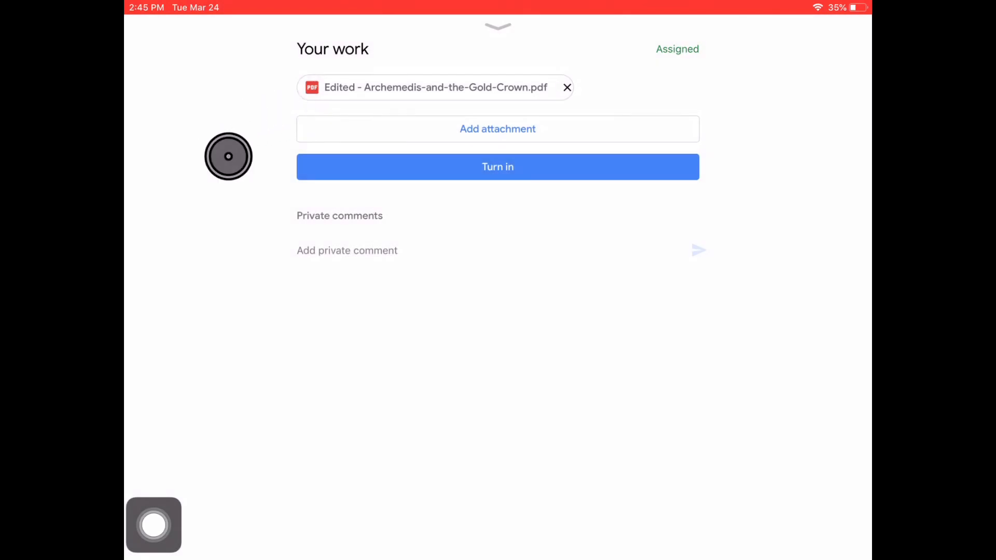
click(497, 128)
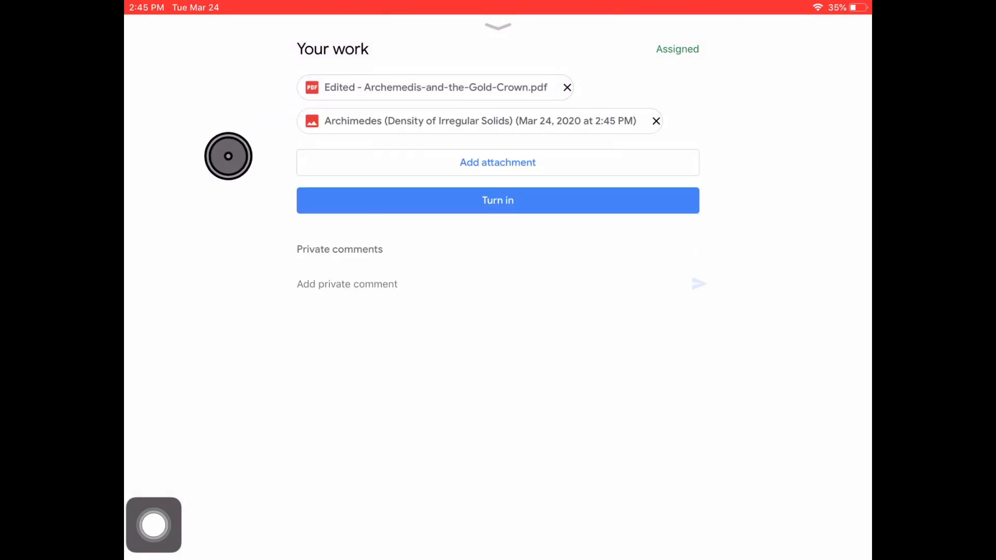
click(497, 200)
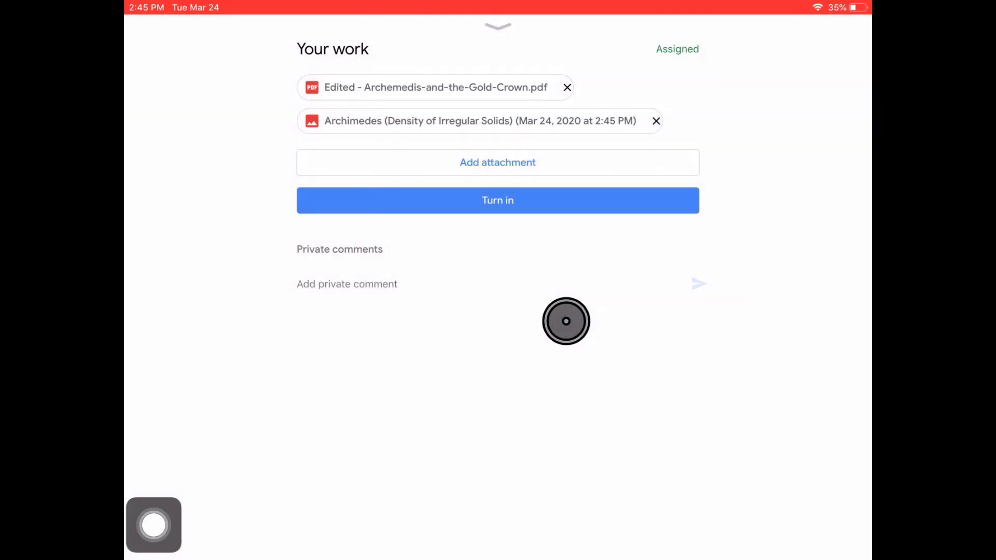
Turn in the Archimedes assignment and go back to the Sample Classroom stream.
click(498, 200)
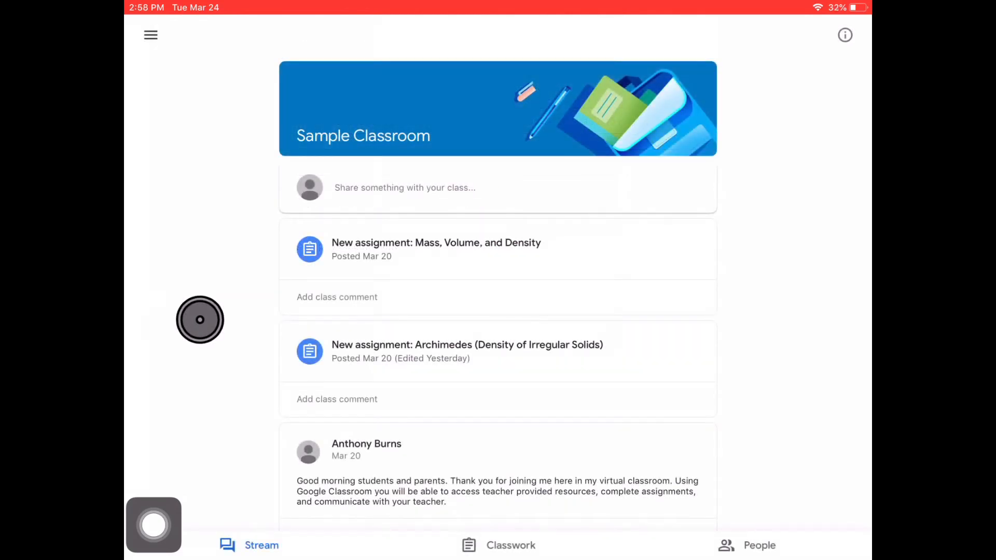
mouse_move(356, 348)
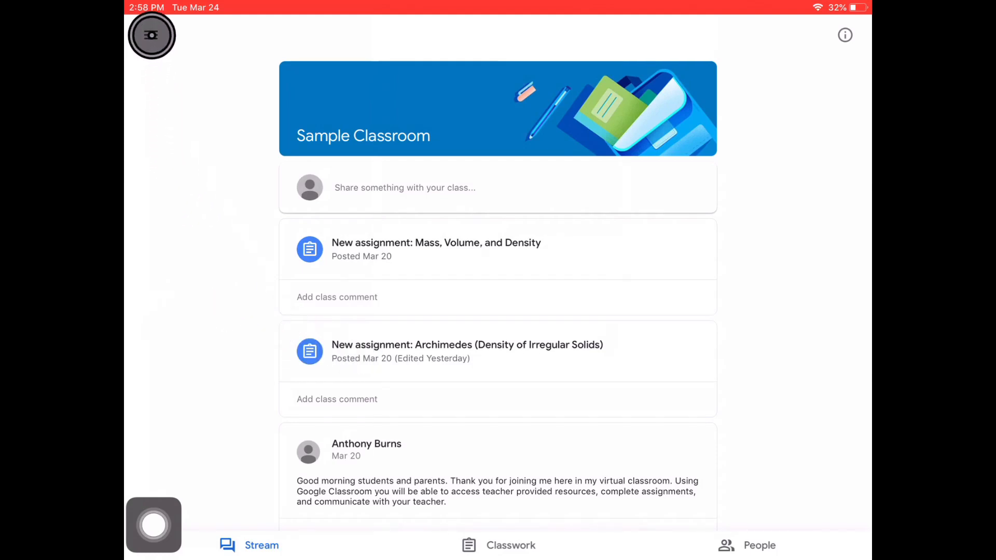
From To-do's Done tab, open the graded Archimedes PDF showing 10/10 and the teacher's note.
click(150, 34)
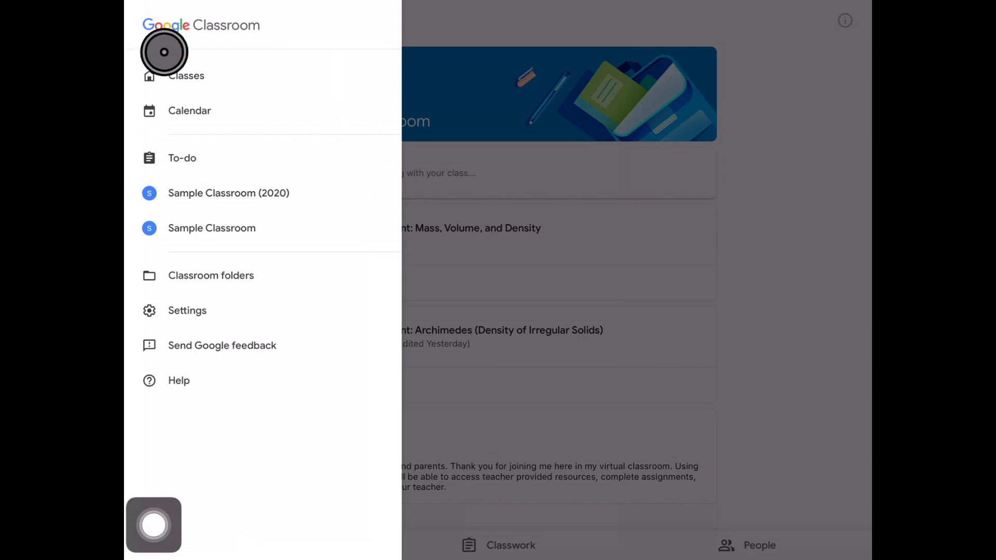
click(182, 158)
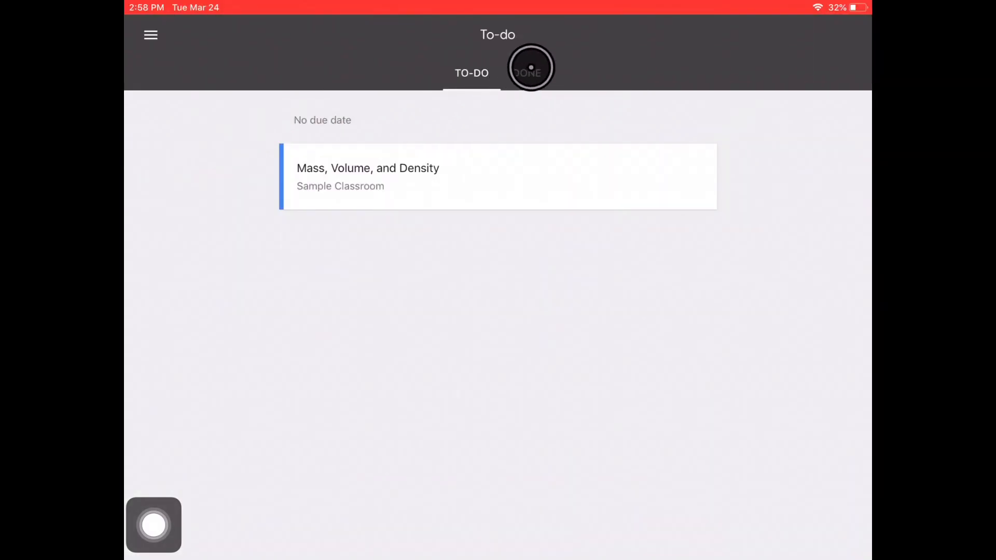
click(526, 72)
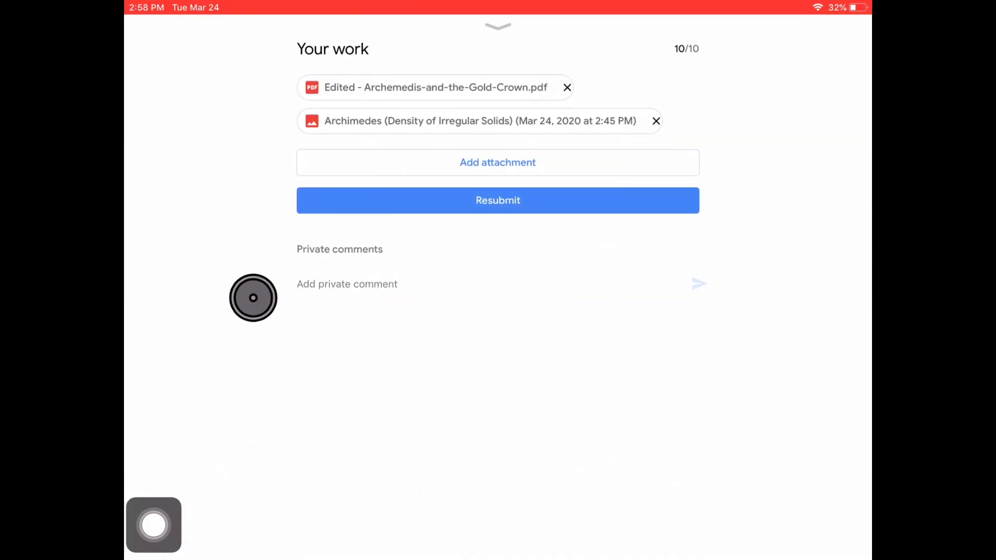
click(435, 87)
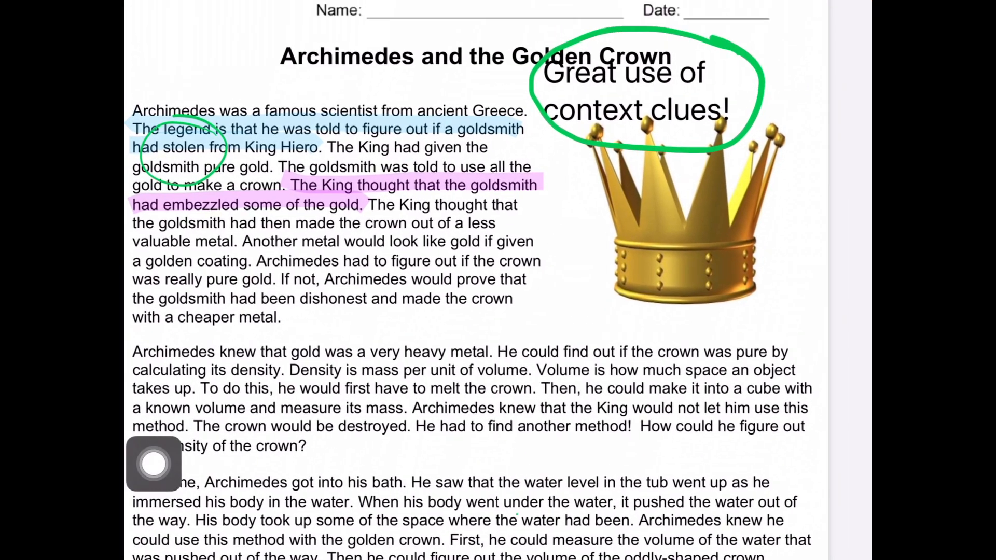
scroll(up, 3)
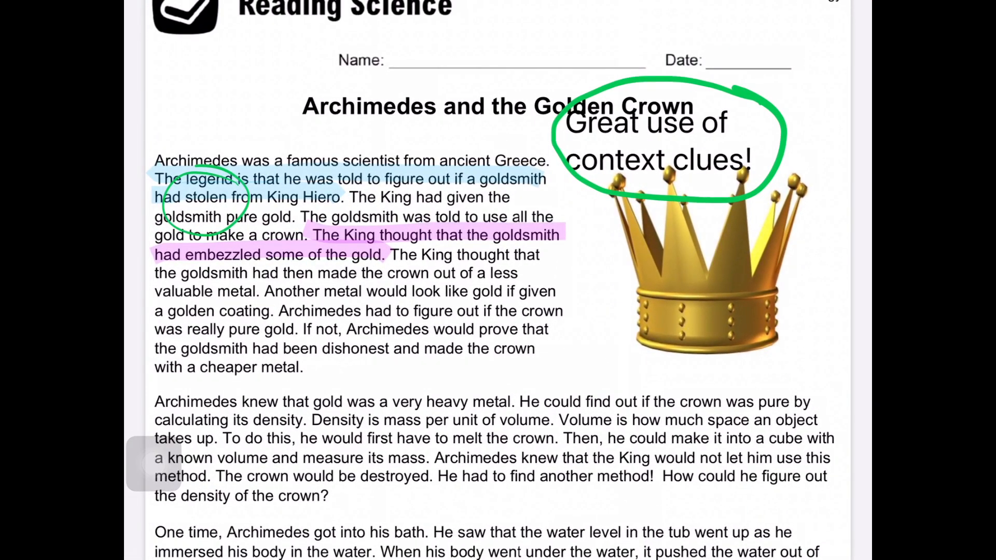